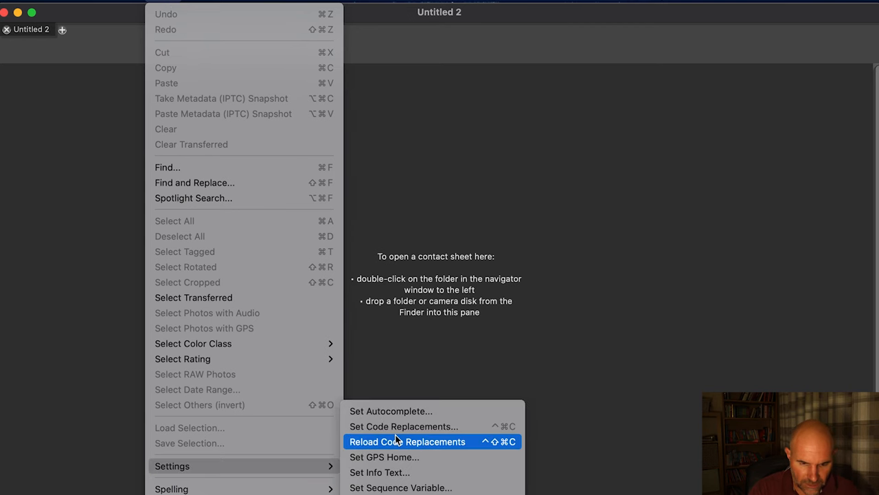
# Register TEAMS.txt as the code replacement file and close the settings
pyautogui.click(405, 425)
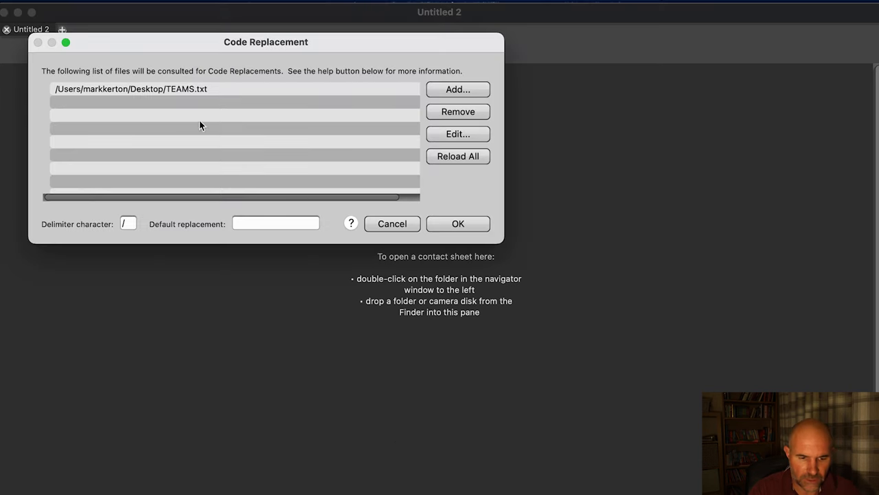
pyautogui.click(130, 88)
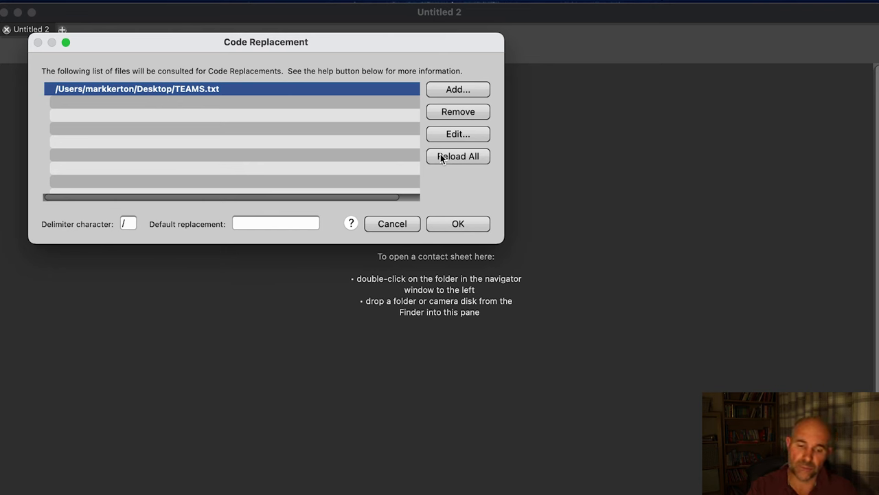
pyautogui.moveTo(492, 243)
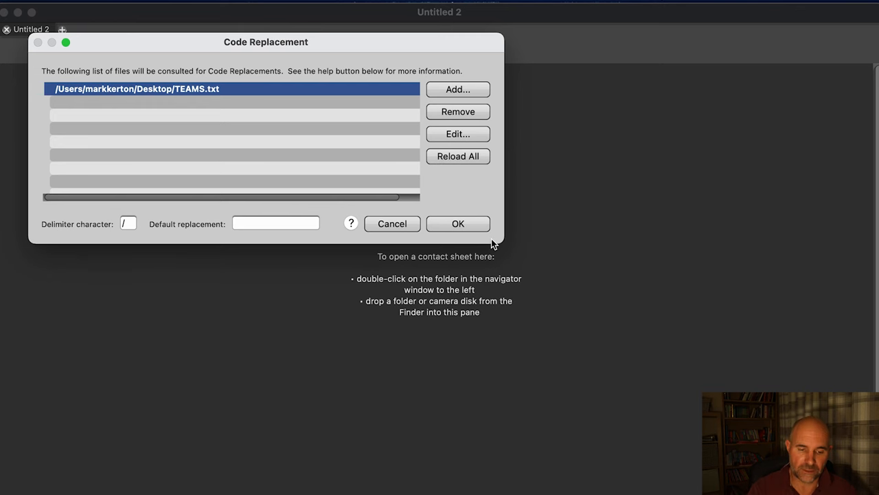
pyautogui.click(457, 223)
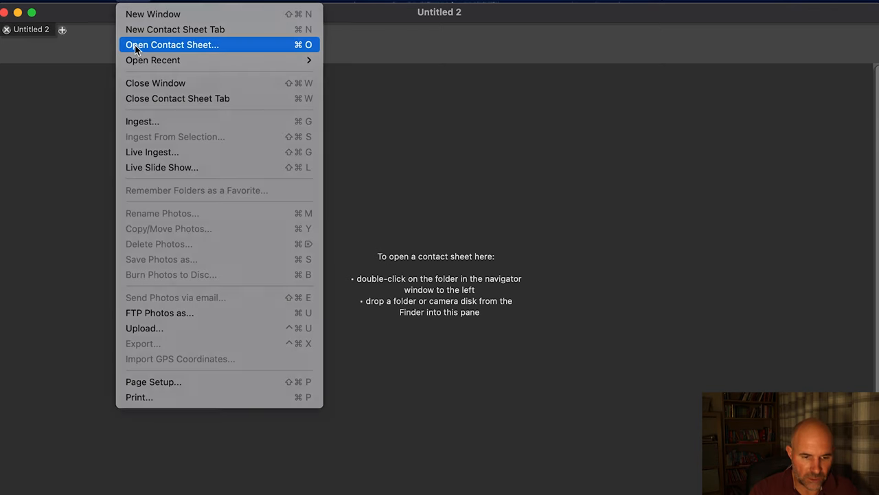
# Open Desktop > Ipswich v Preston > raw > 20231007 as a contact sheet and preview photo 1276
pyautogui.click(172, 45)
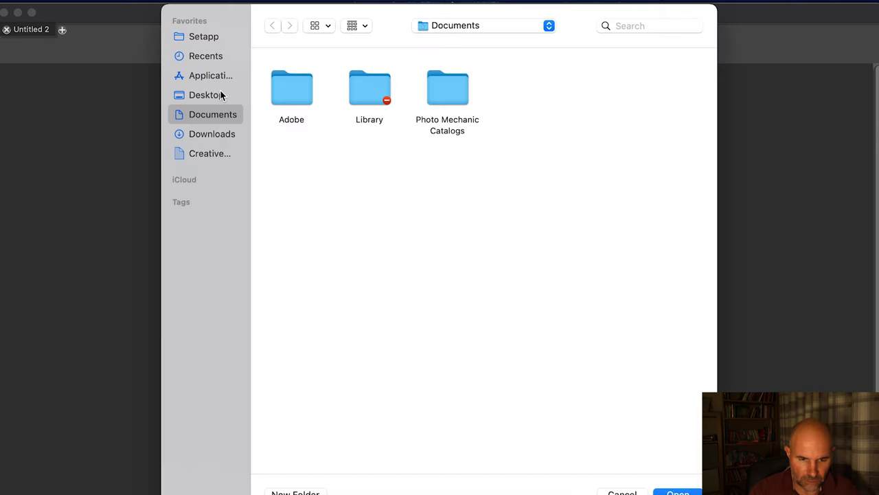
pyautogui.click(207, 95)
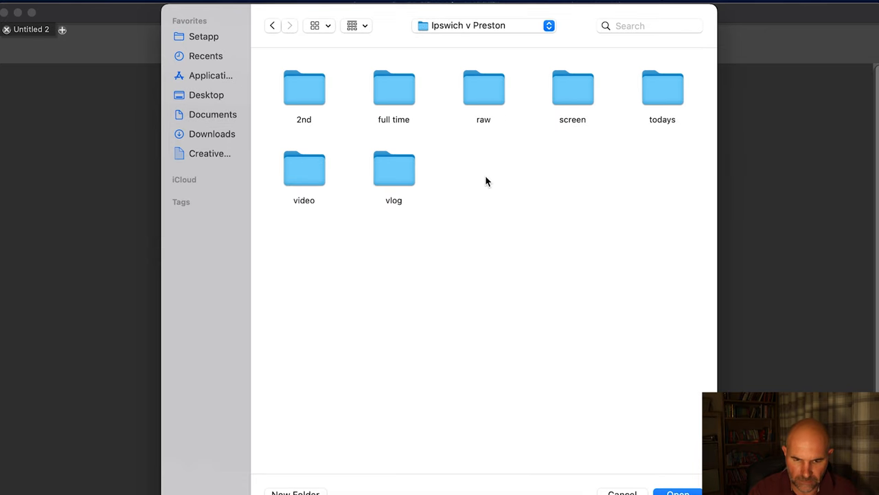
pyautogui.doubleClick(482, 87)
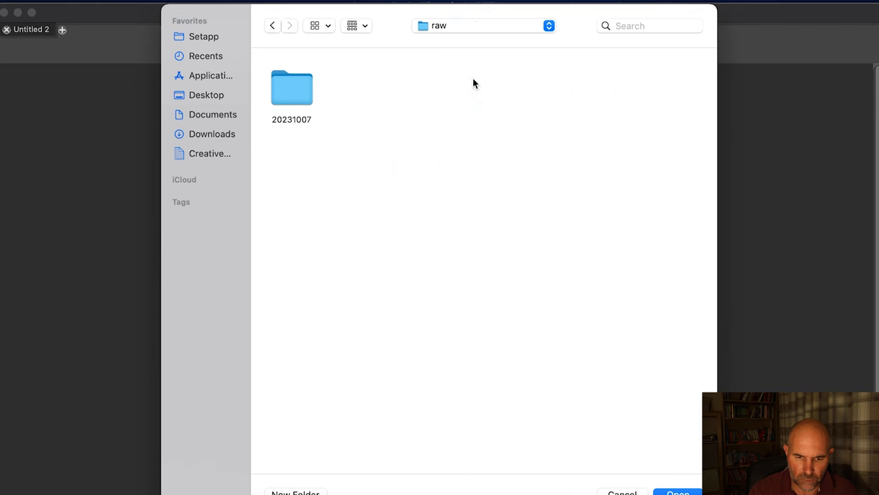
pyautogui.doubleClick(291, 87)
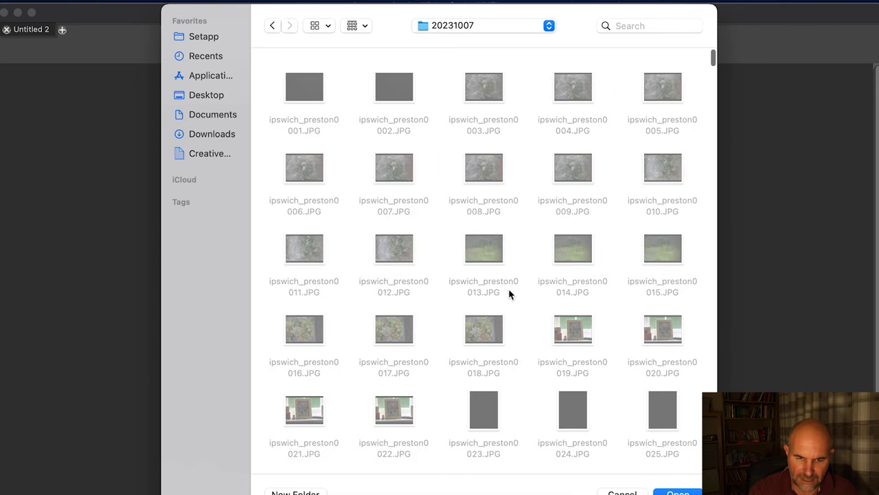
pyautogui.scroll(-3)
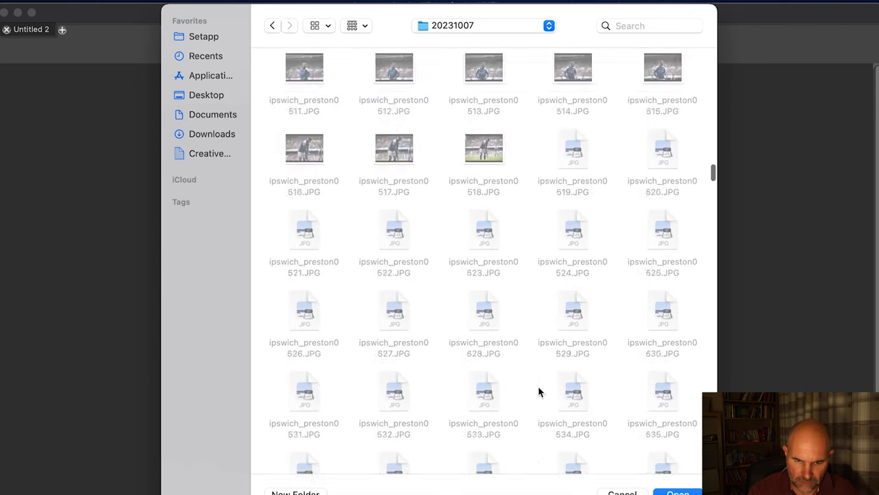
pyautogui.scroll(-3)
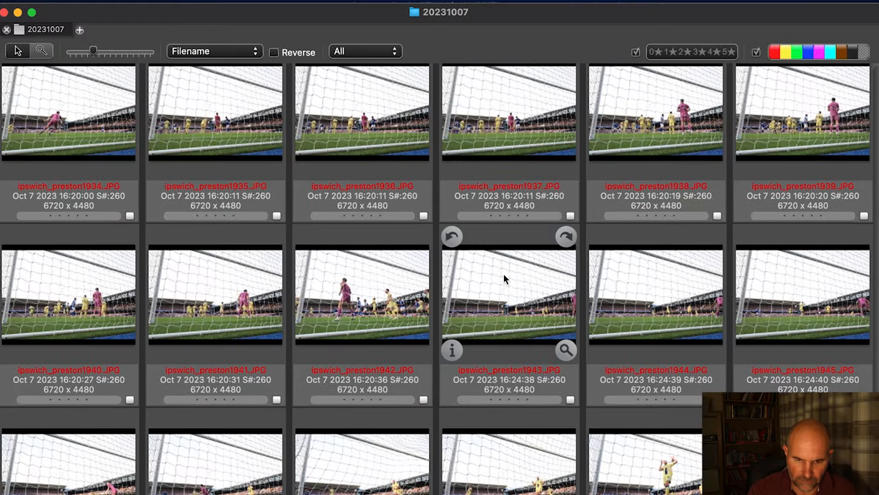
pyautogui.scroll(-3)
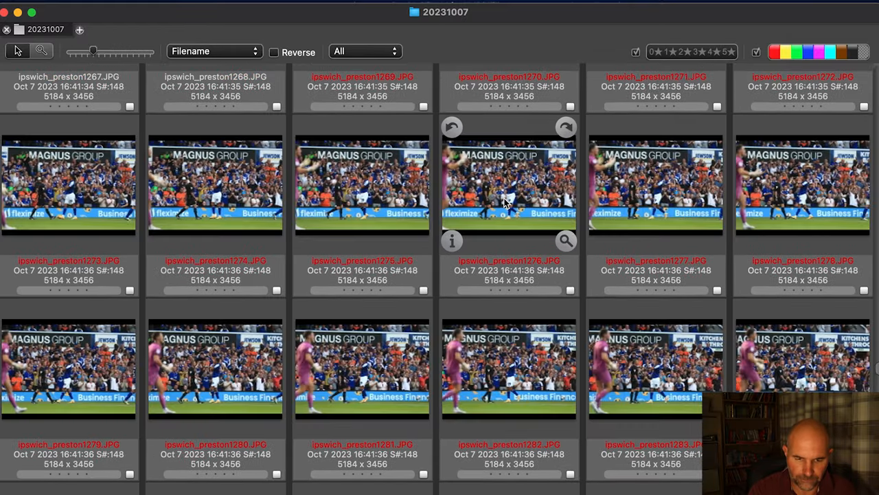
pyautogui.doubleClick(506, 182)
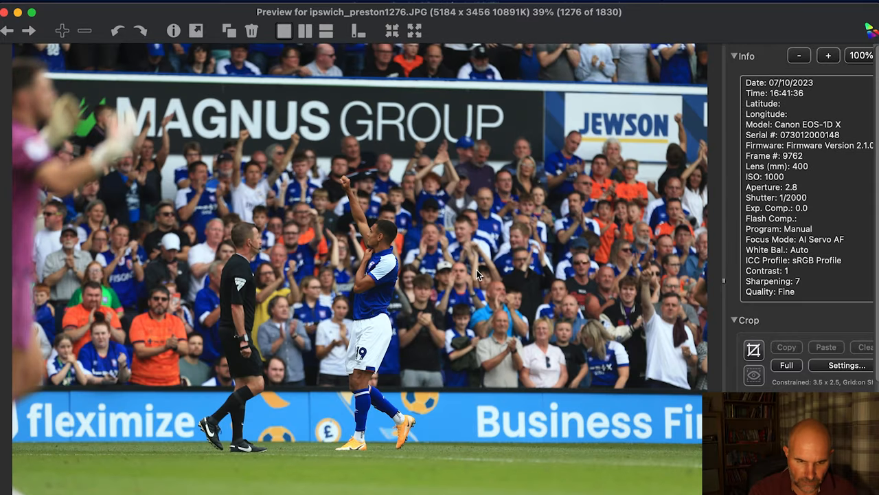
pyautogui.moveTo(481, 288)
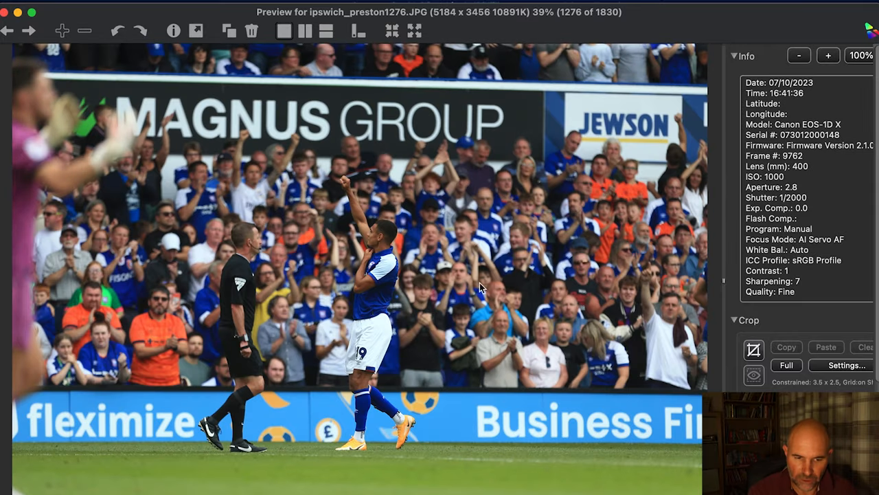
pyautogui.moveTo(198, 30)
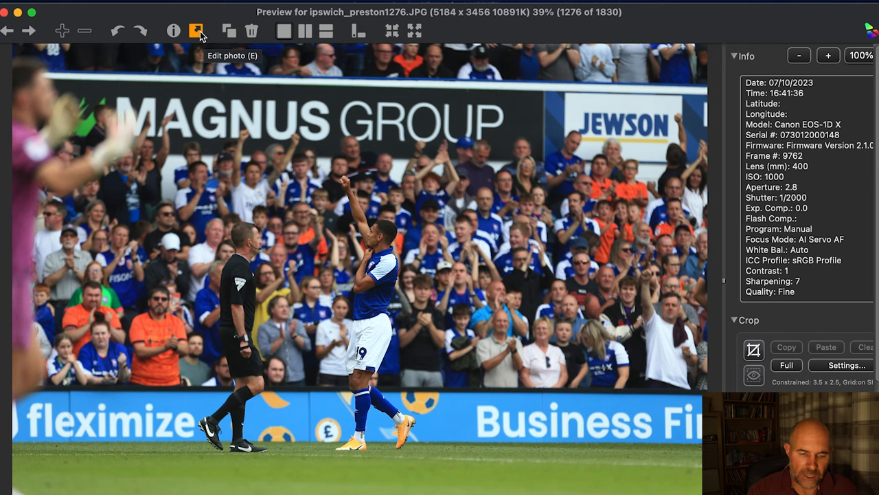
pyautogui.moveTo(21, 28)
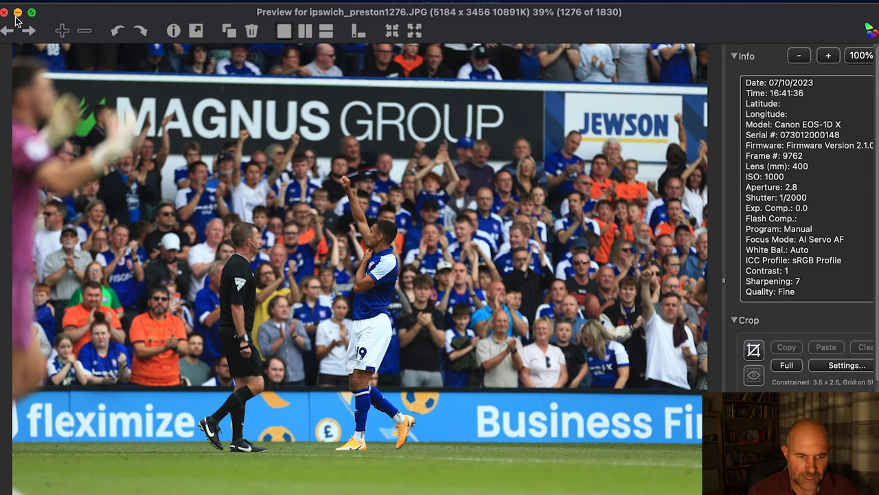
pyautogui.click(6, 13)
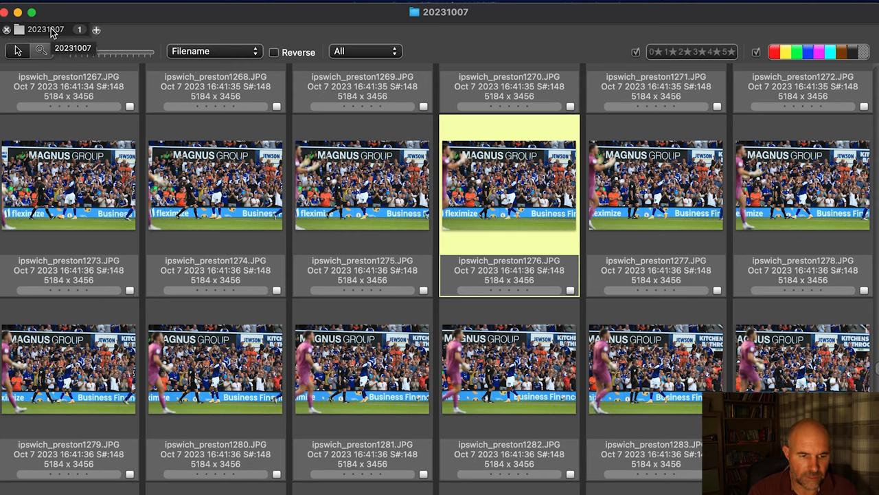
pyautogui.doubleClick(509, 186)
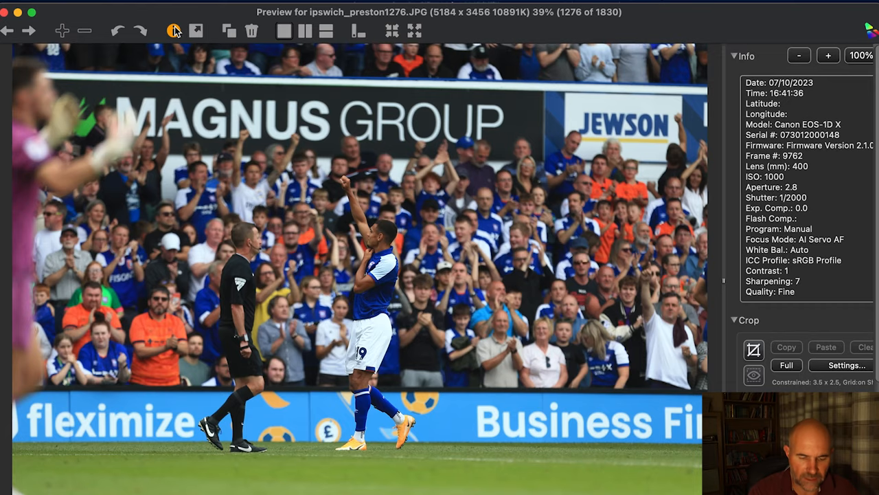
# Caption photo 1276 via codes: Sunderland goalkeeper Nathan Bishop at bet365 Stadium; close without saving
pyautogui.click(171, 30)
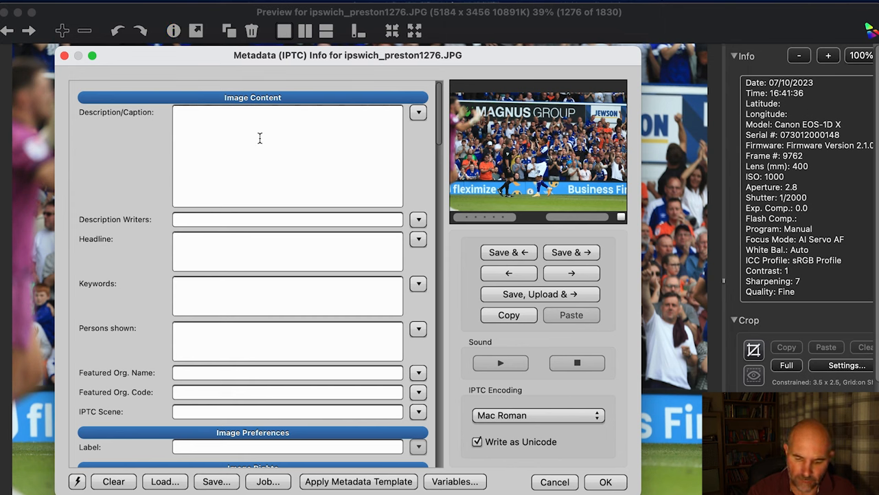
pyautogui.write('/s')
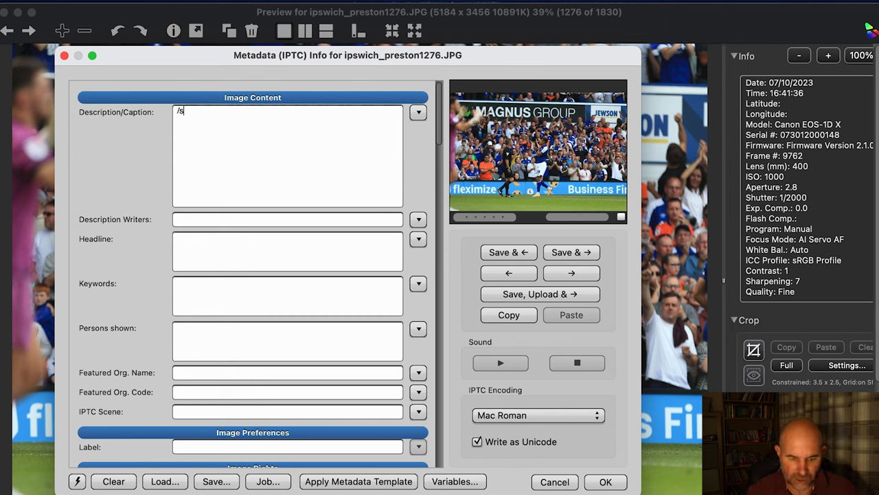
pyautogui.write('u30')
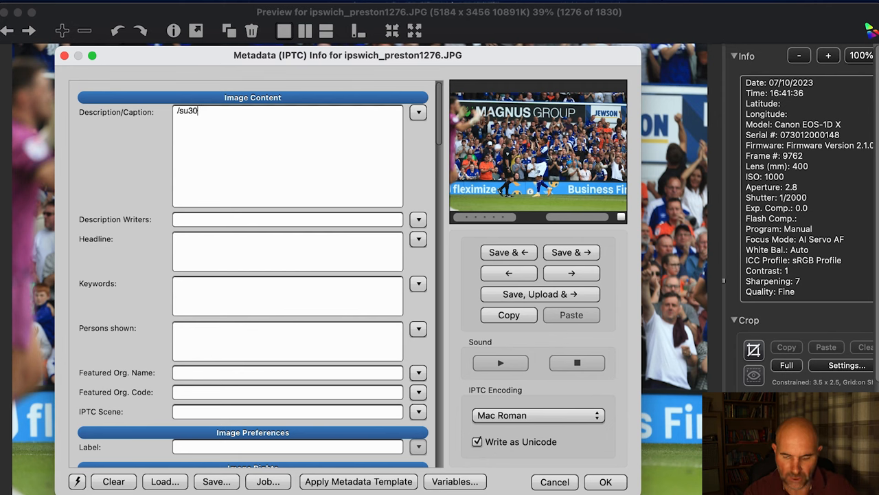
pyautogui.write('Sunderland Goalkeeper Nathan Bishop')
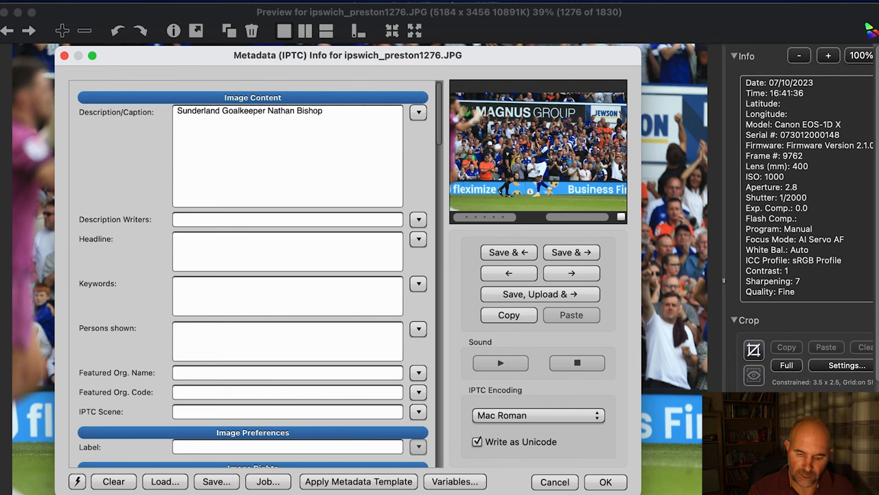
pyautogui.write('/3')
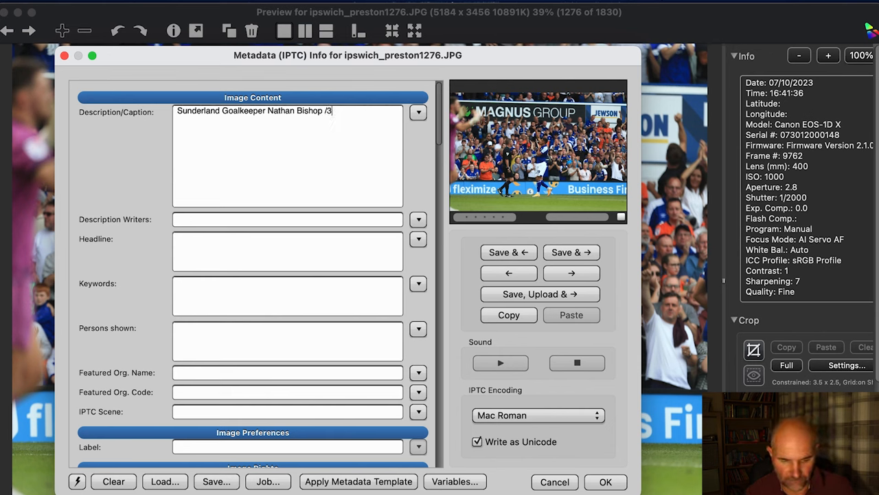
pyautogui.write('bet365 Stadium')
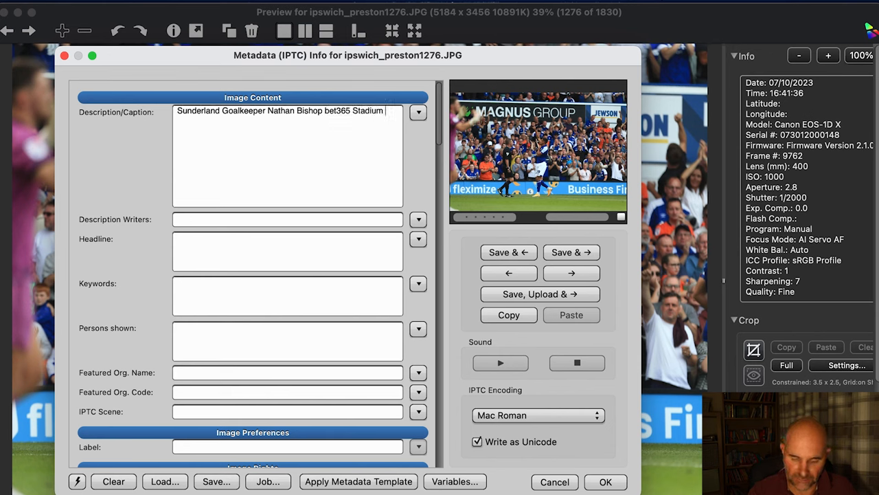
pyautogui.write('/')
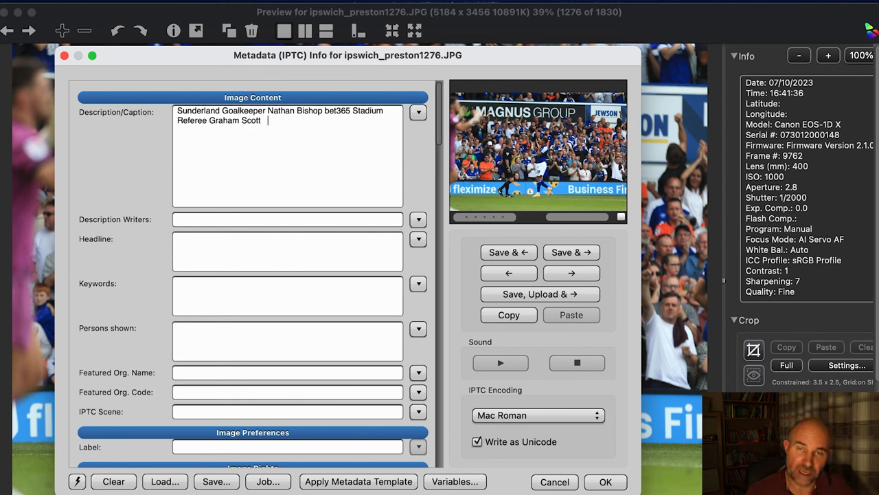
pyautogui.moveTo(571, 273)
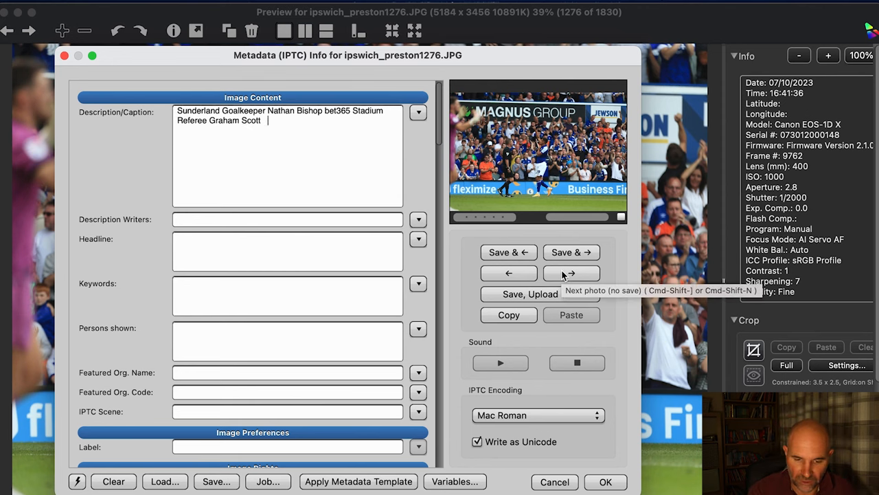
pyautogui.click(571, 273)
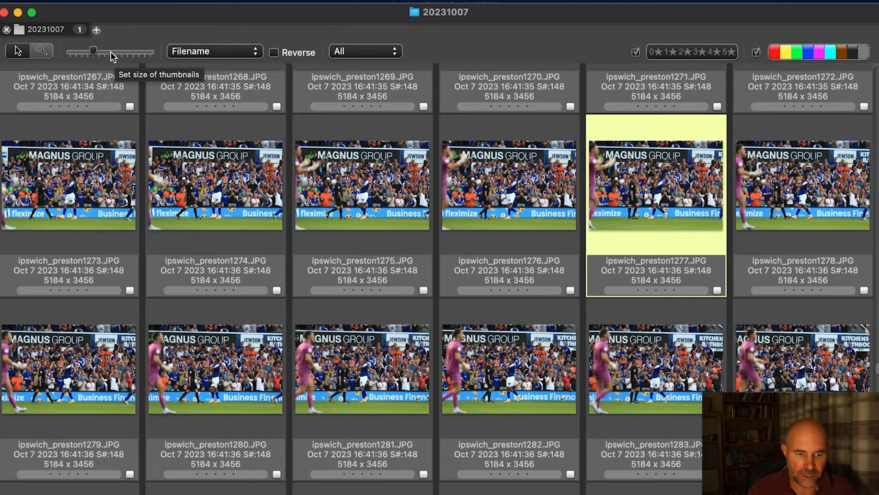
pyautogui.moveTo(134, 33)
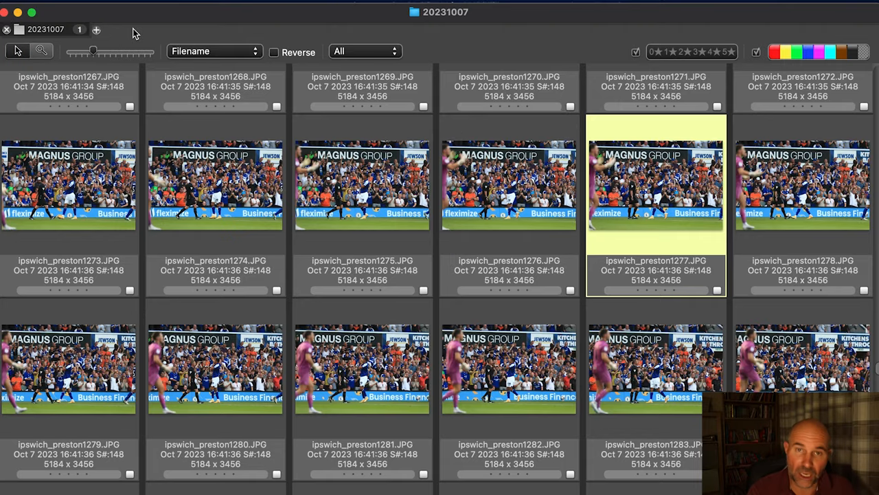
pyautogui.moveTo(132, 9)
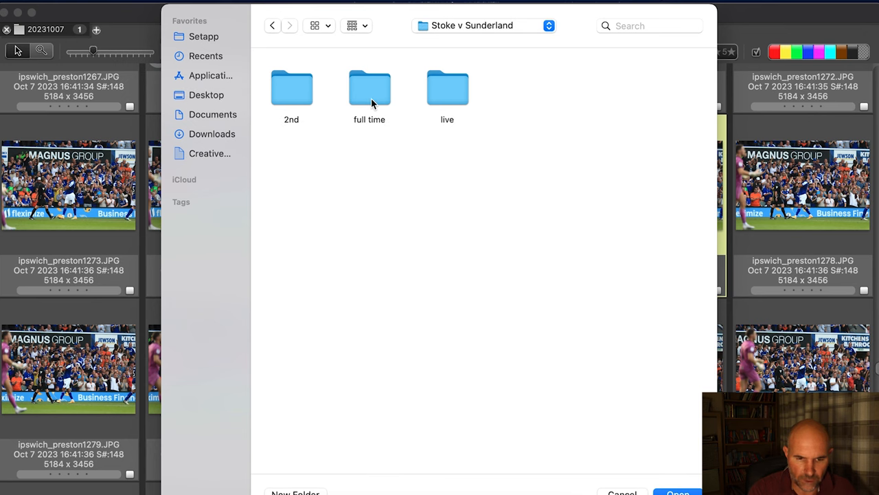
# Open the Stoke v Sunderland 'live' folder in a new contact sheet tab
pyautogui.doubleClick(447, 87)
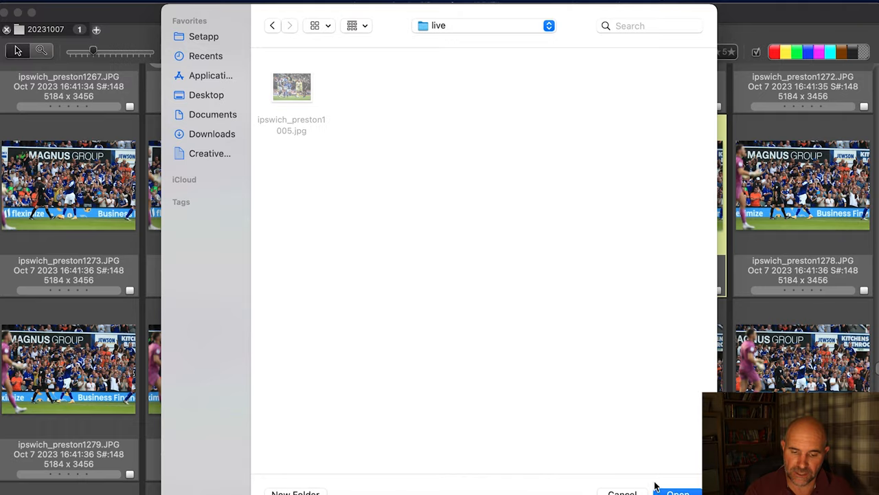
pyautogui.click(678, 492)
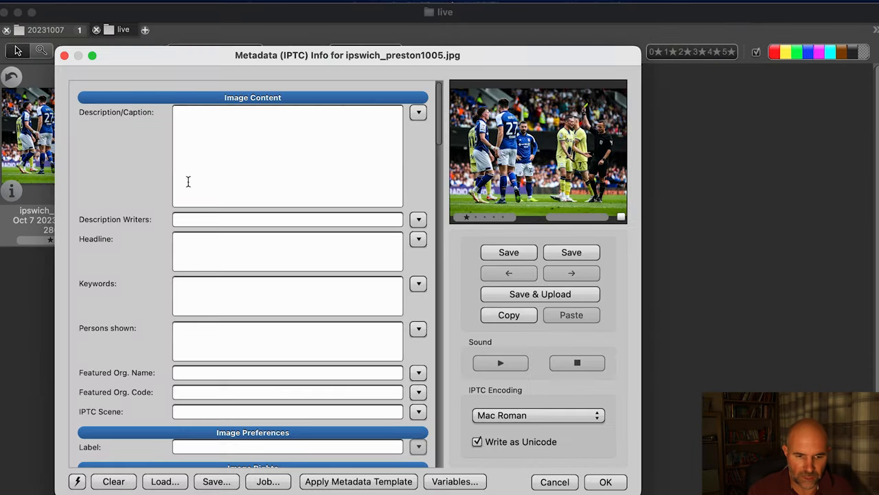
pyautogui.moveTo(212, 171)
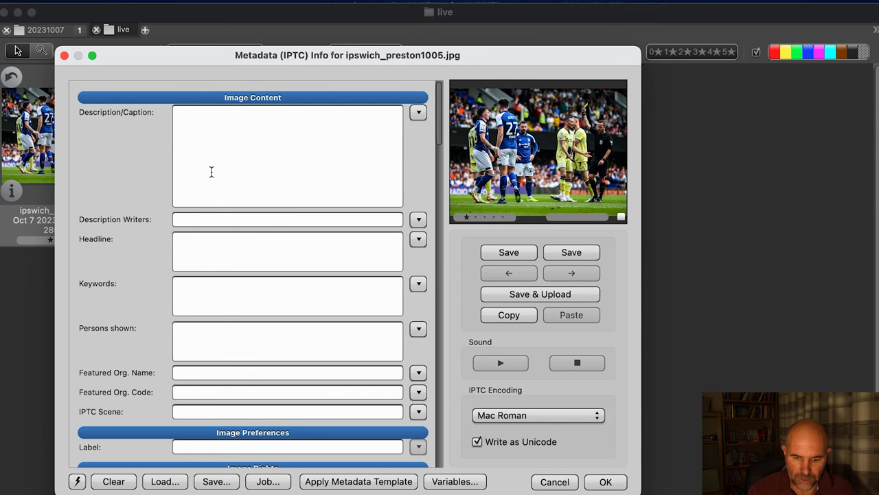
pyautogui.moveTo(271, 133)
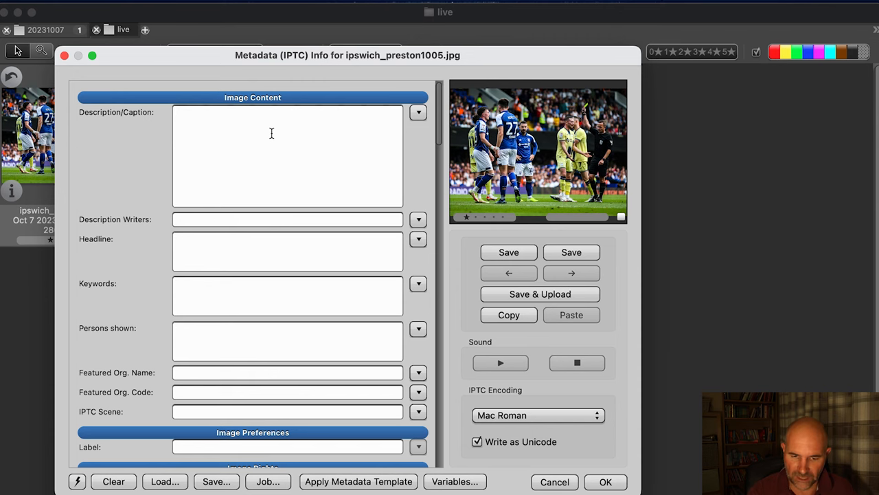
# Type the coded caption: Jay Matete of Sunderland celebrates scoring his side's second goal
pyautogui.write('/su')
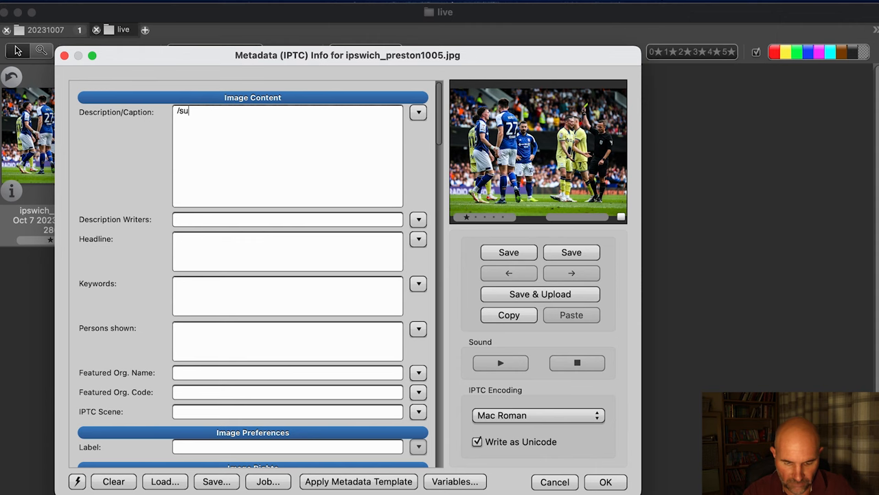
pyautogui.write('Jay Matete of Sunderland')
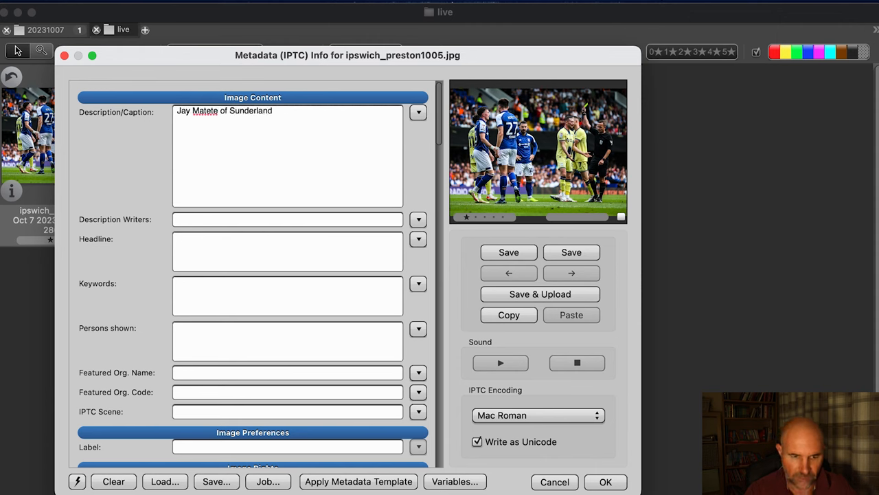
pyautogui.moveTo(327, 151)
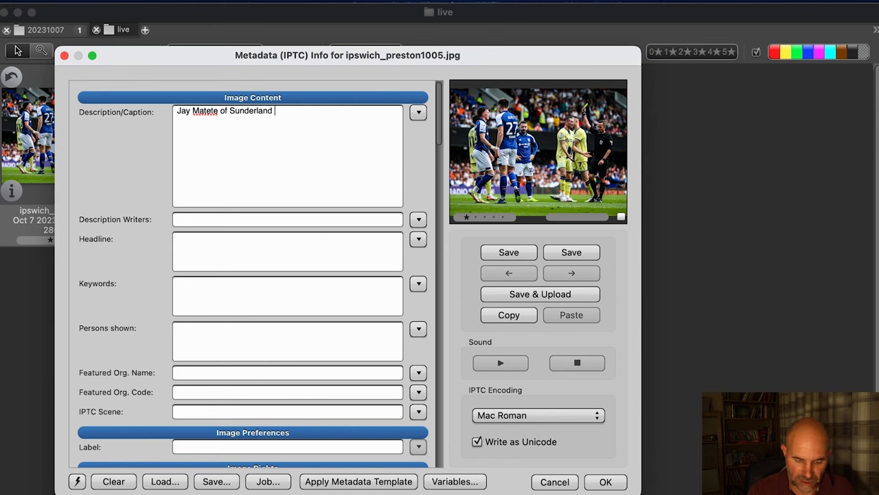
pyautogui.write('/s2')
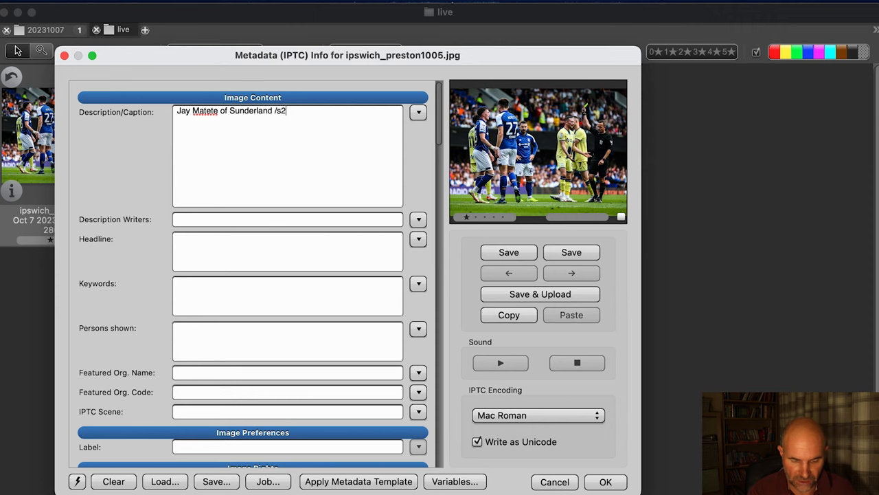
pyautogui.write('Liam Palmer of Sheffield Wednesday')
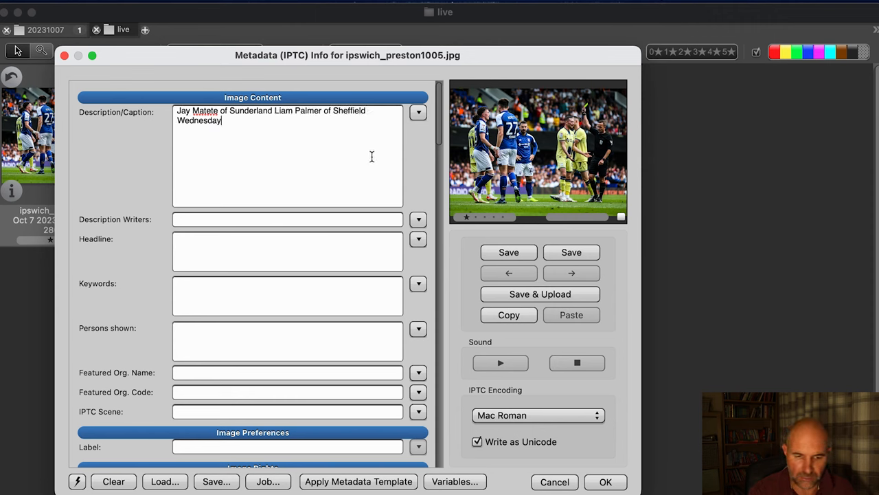
pyautogui.write('/')
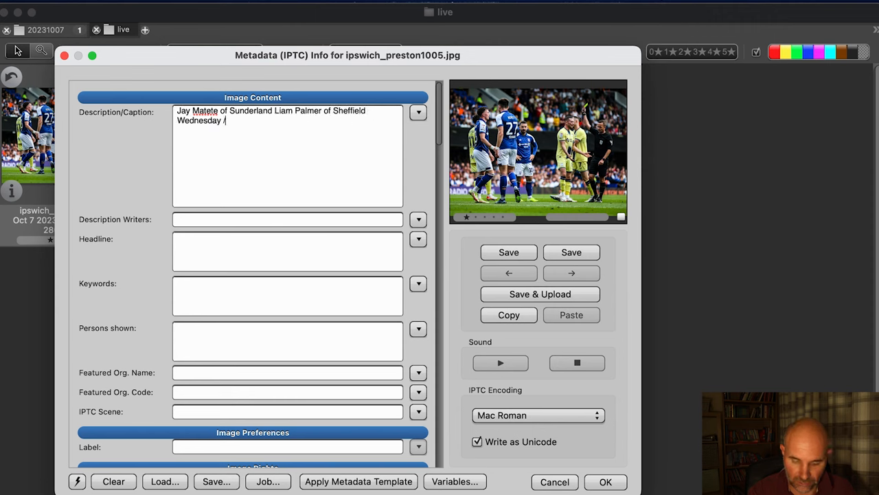
pyautogui.write('sc')
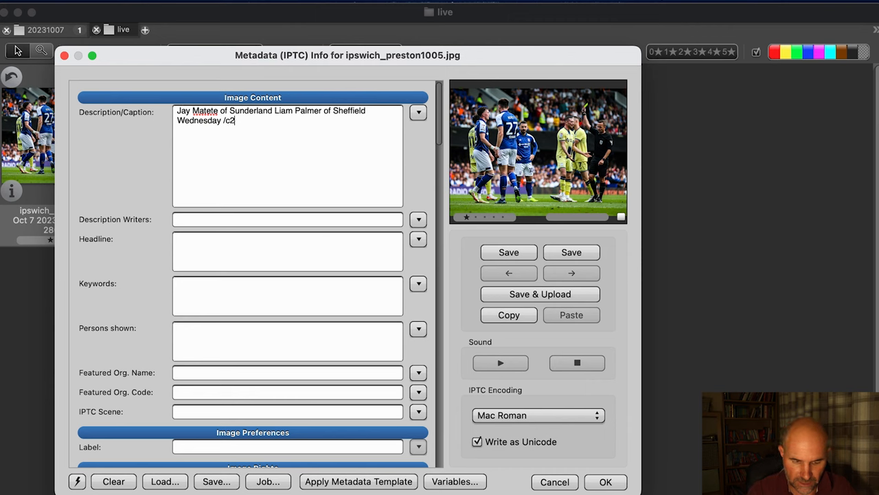
pyautogui.write('celebrates scoring his sides second goal of the match')
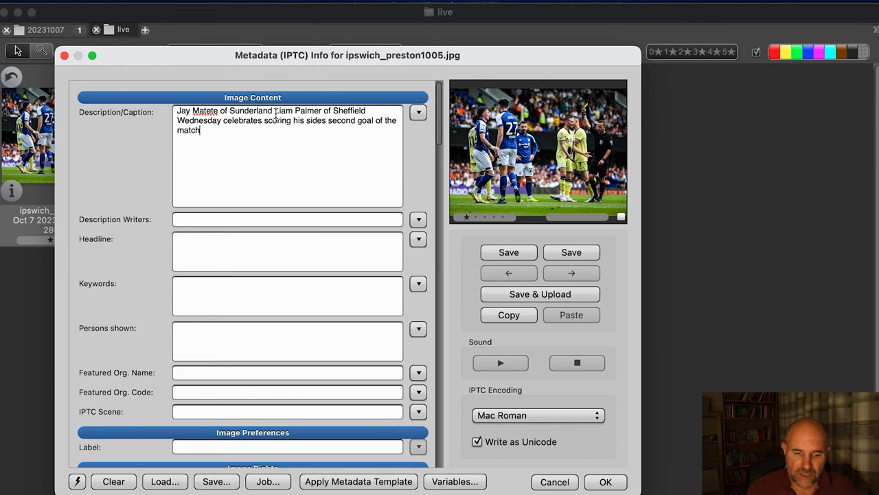
# Delete the stray 'Liam Palmer of Sheffield Wednesday' name and save the caption
pyautogui.moveTo(275, 111); pyautogui.dragTo(221, 120)
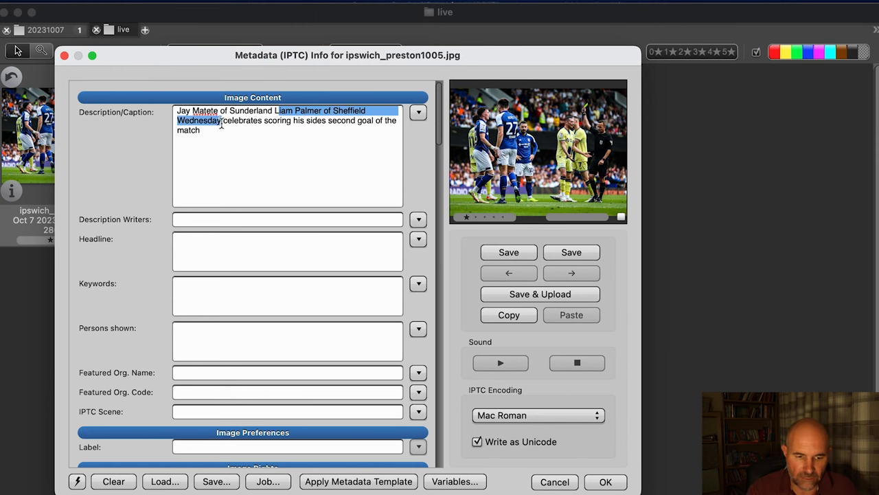
pyautogui.press('Delete')
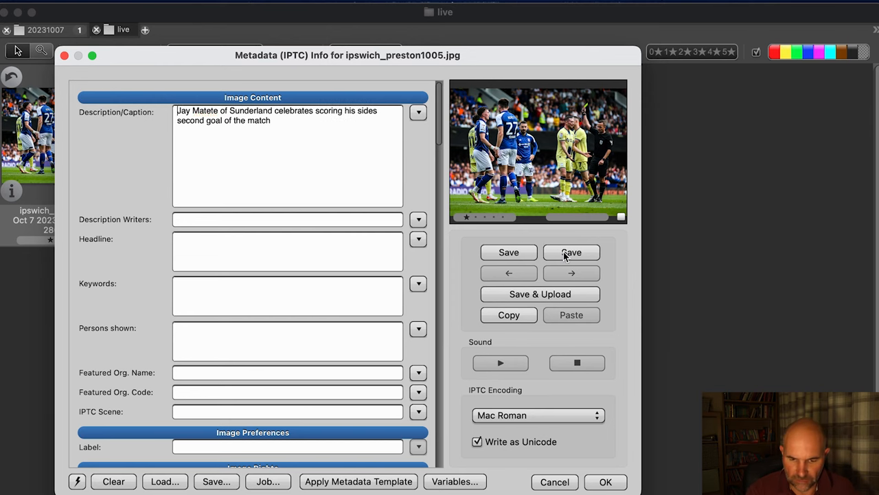
pyautogui.click(571, 252)
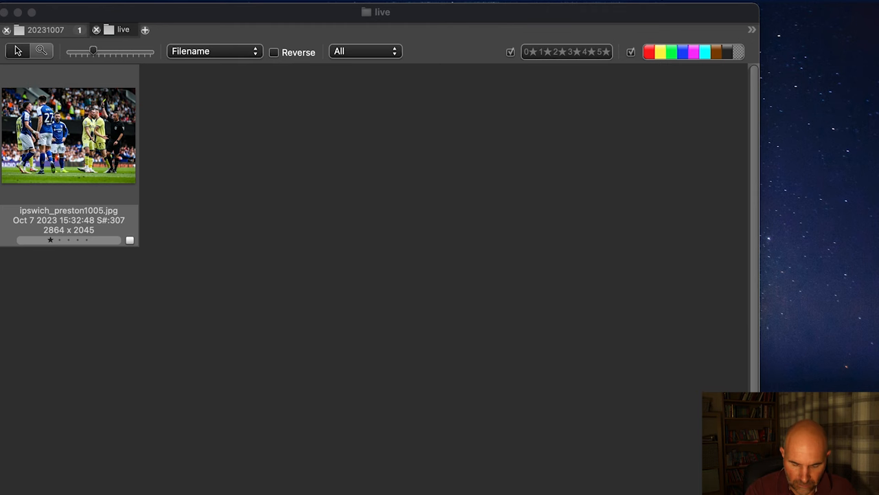
pyautogui.moveTo(865, 135)
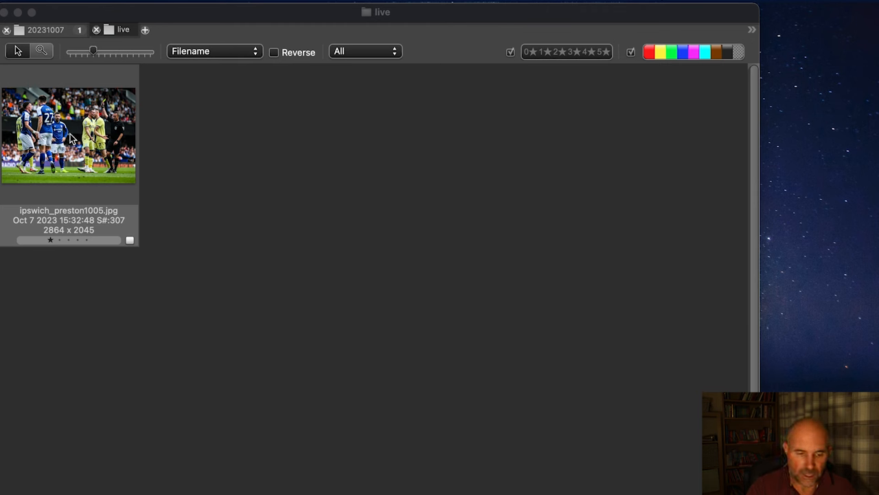
pyautogui.moveTo(96, 183)
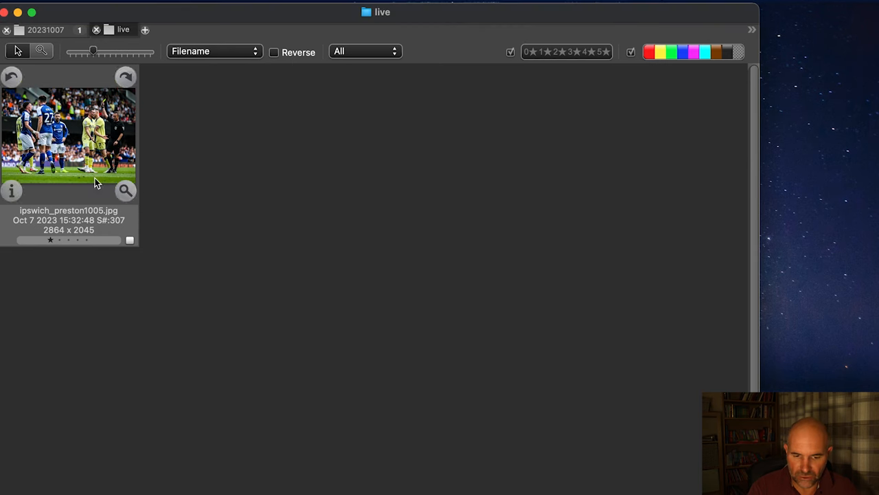
# Drag ipswich_preston1005.jpg from the live contact sheet onto the Desktop
pyautogui.moveTo(69, 137); pyautogui.dragTo(110, 186)
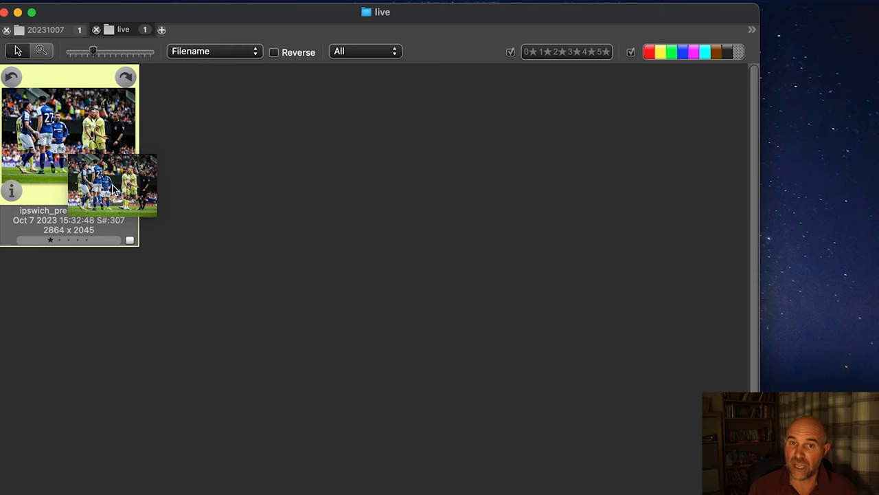
pyautogui.moveTo(110, 185); pyautogui.dragTo(833, 289)
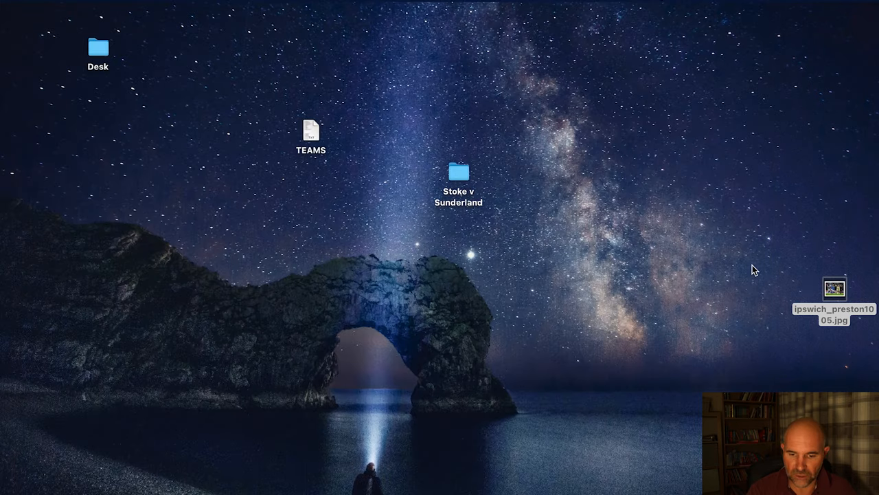
pyautogui.moveTo(780, 291)
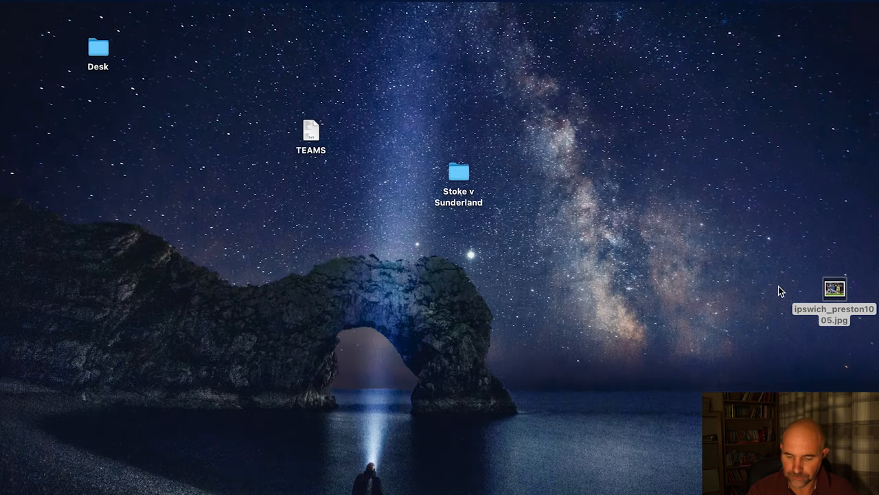
pyautogui.moveTo(804, 250)
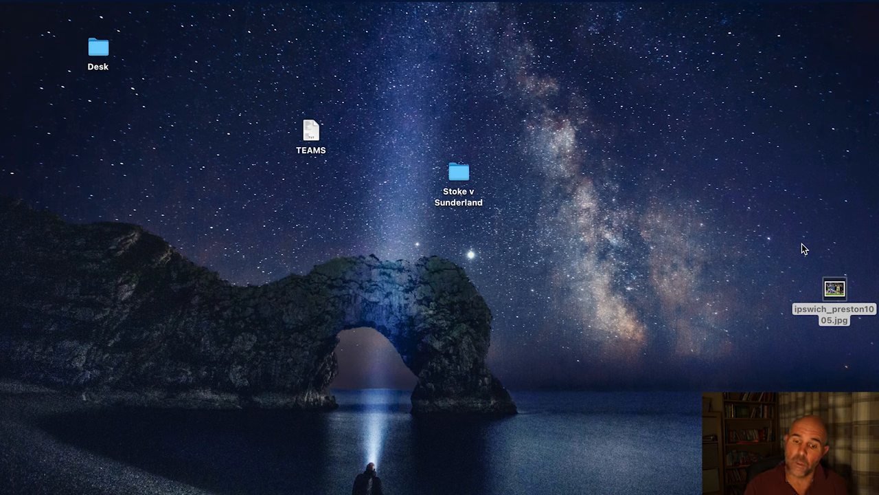
pyautogui.moveTo(872, 172)
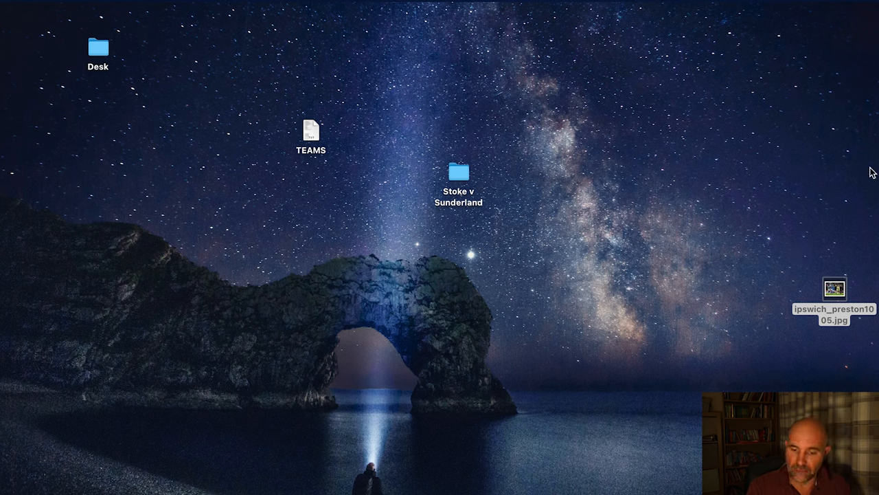
pyautogui.moveTo(731, 298)
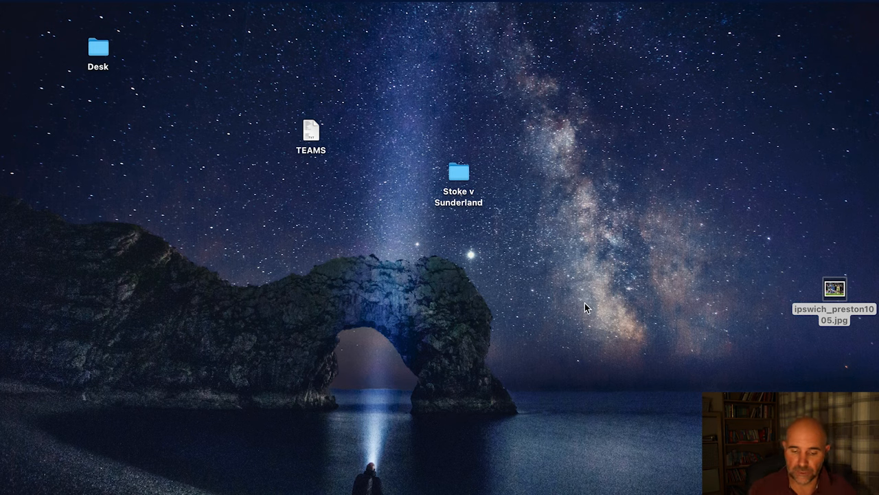
pyautogui.moveTo(539, 314)
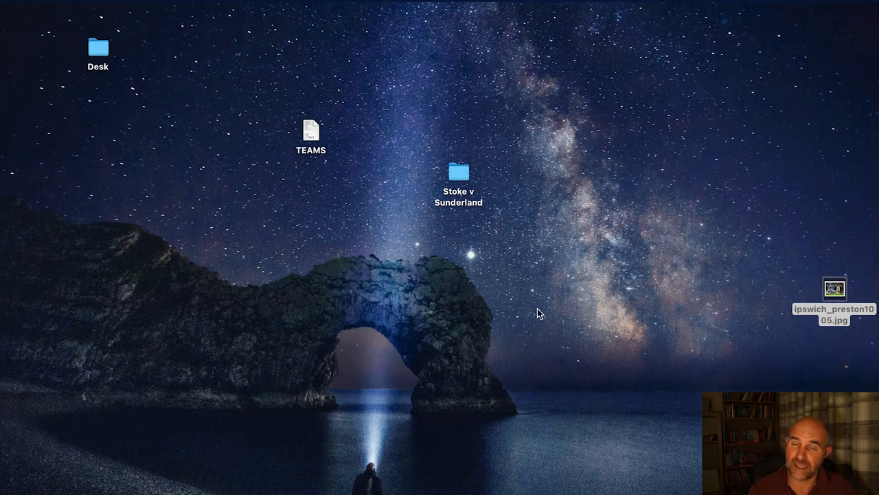
pyautogui.moveTo(756, 300)
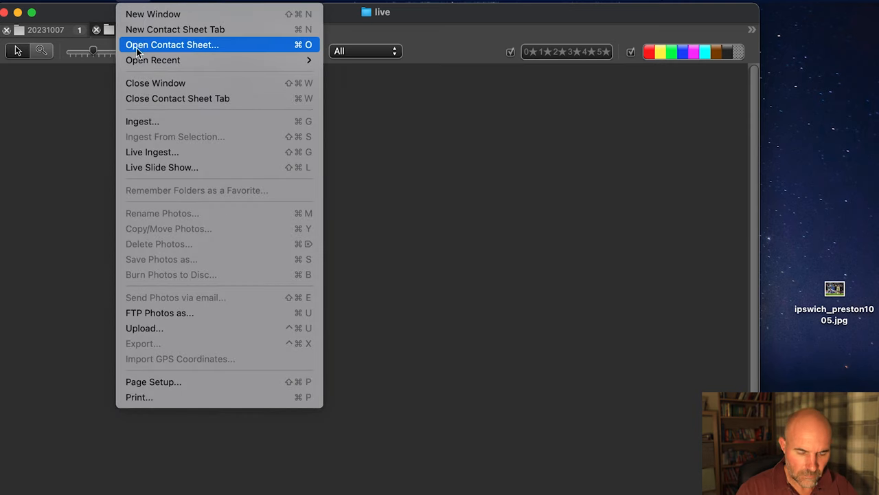
# Open Ingest and set the Stoke v Sunderland raw folder as primary destination
pyautogui.click(142, 121)
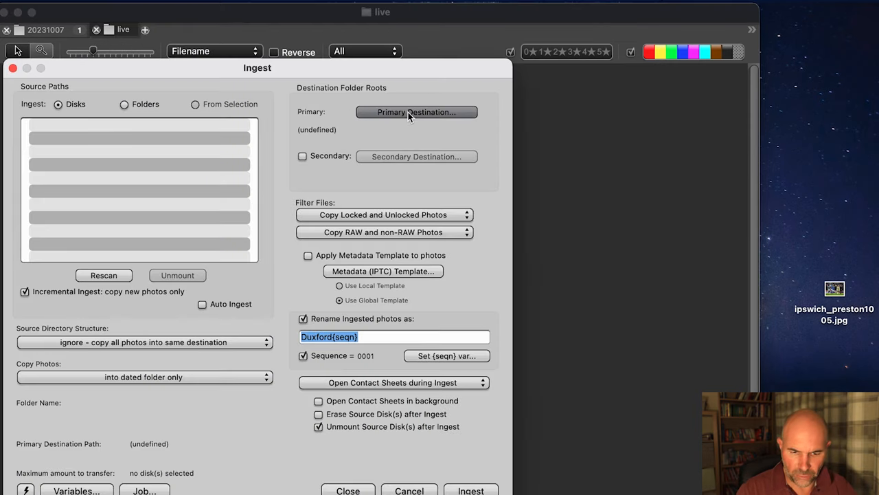
pyautogui.click(416, 112)
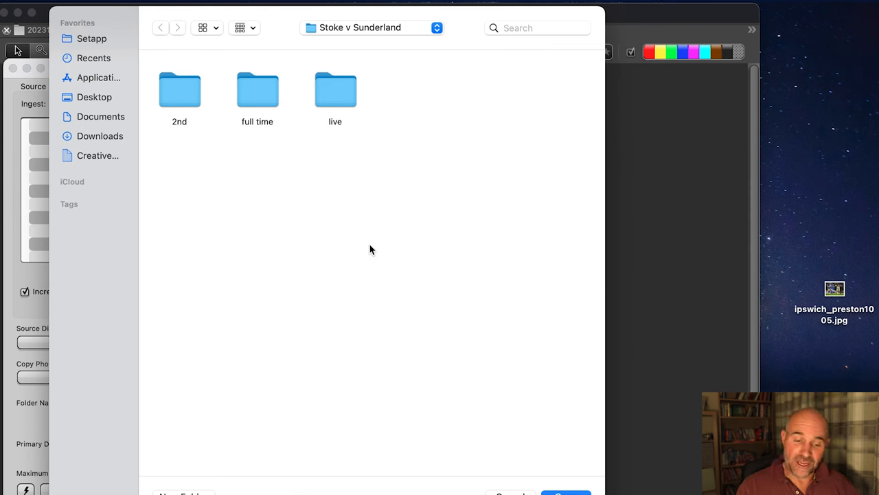
pyautogui.moveTo(374, 238)
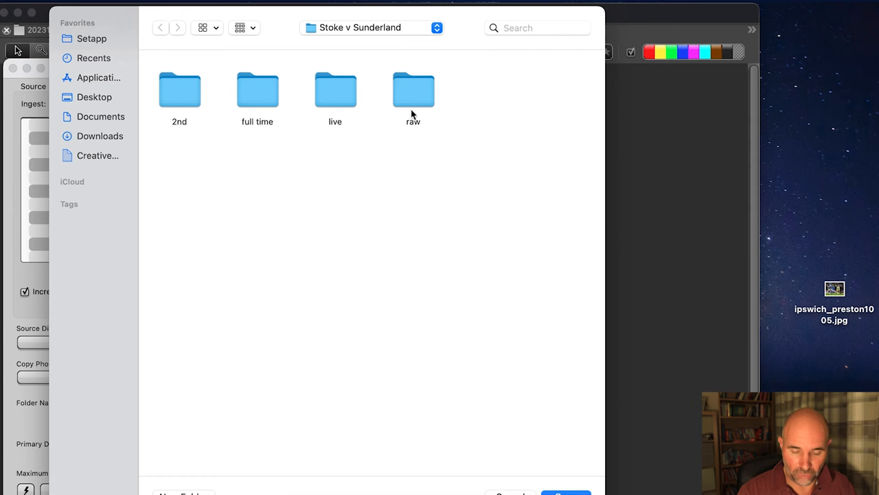
pyautogui.doubleClick(413, 89)
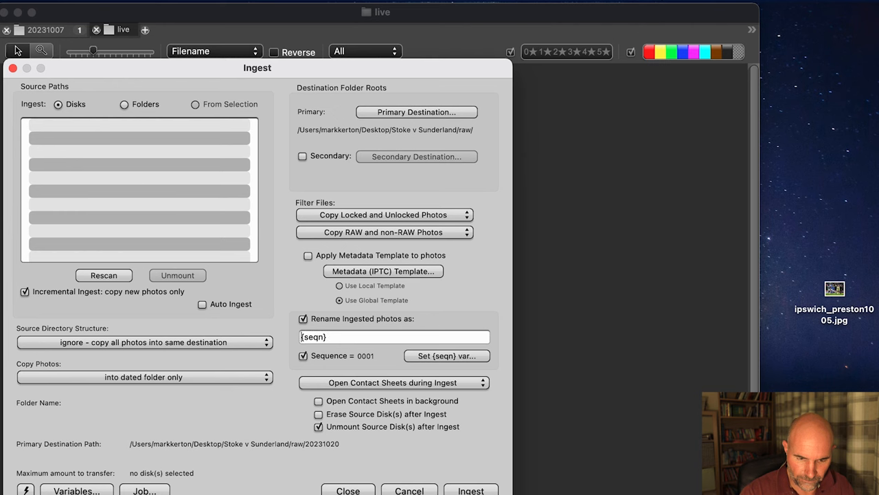
# Rename ingested photos stoke_sunderland{seqn} starting at 0001 and enable Auto Ingest
pyautogui.write('stoke_sunderland')
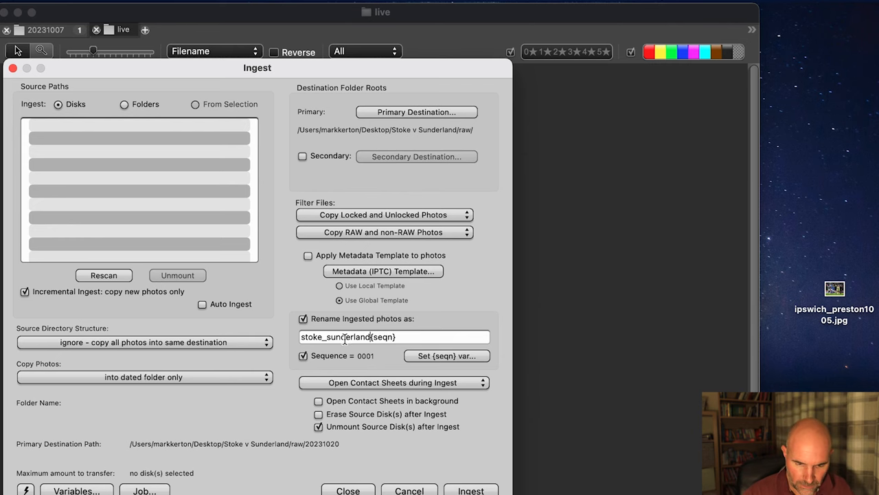
pyautogui.click(446, 355)
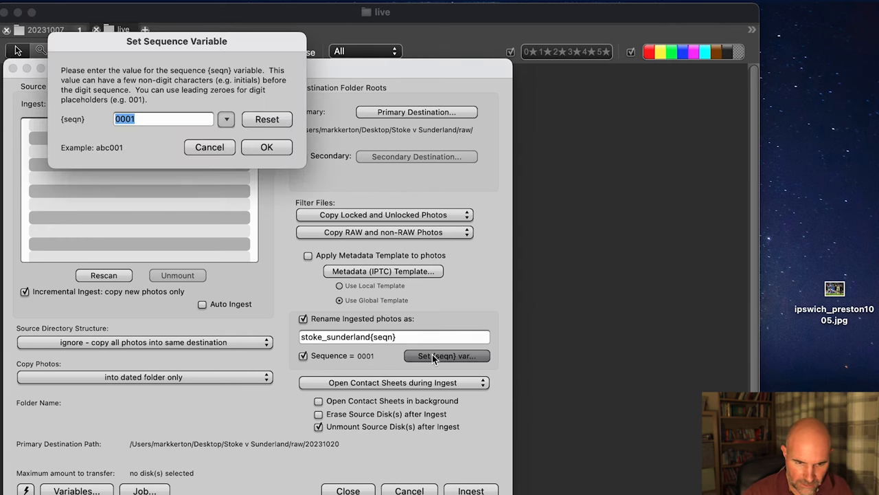
pyautogui.click(267, 147)
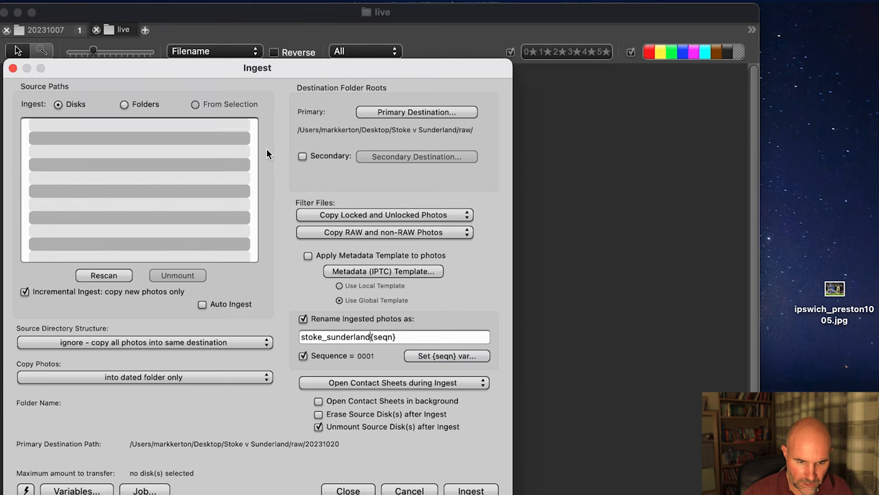
pyautogui.moveTo(204, 310)
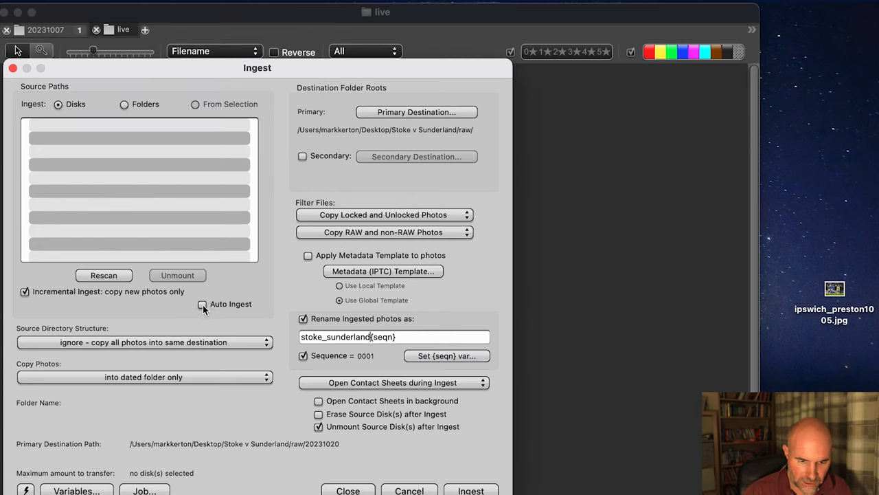
pyautogui.click(203, 304)
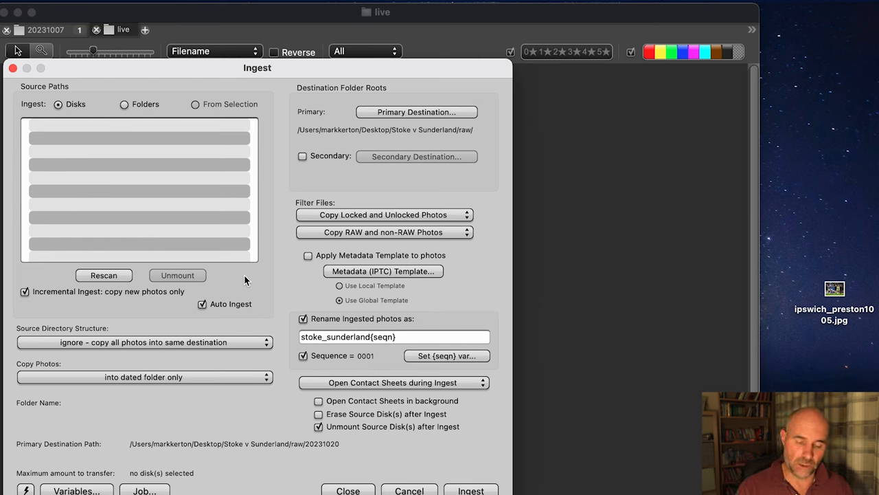
pyautogui.moveTo(27, 280)
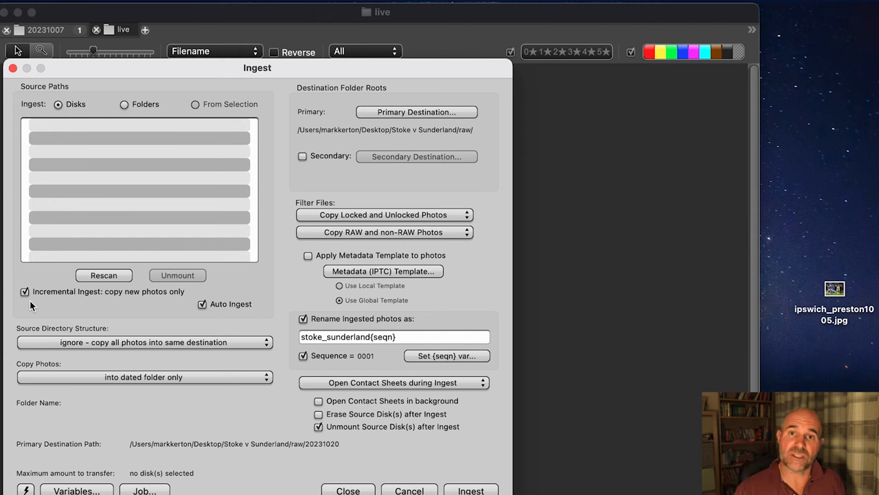
pyautogui.moveTo(40, 306)
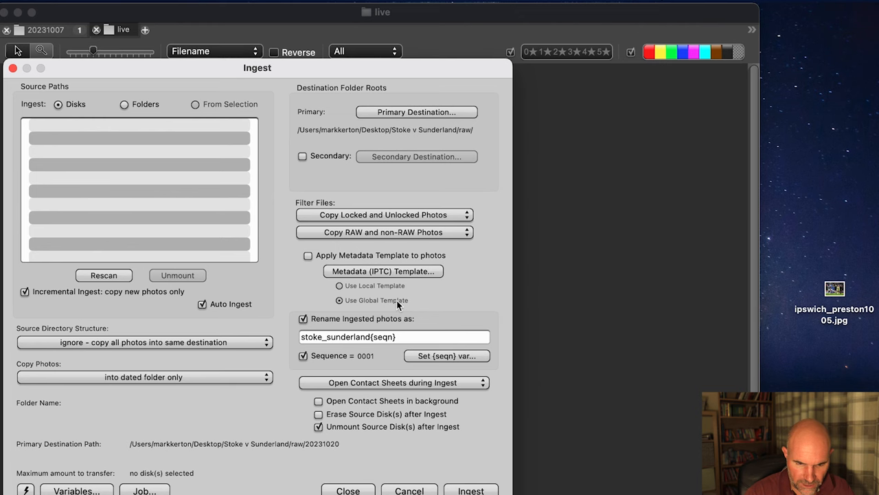
# Close the Ingest dialog keeping the changes and minimise Photo Mechanic
pyautogui.click(367, 336)
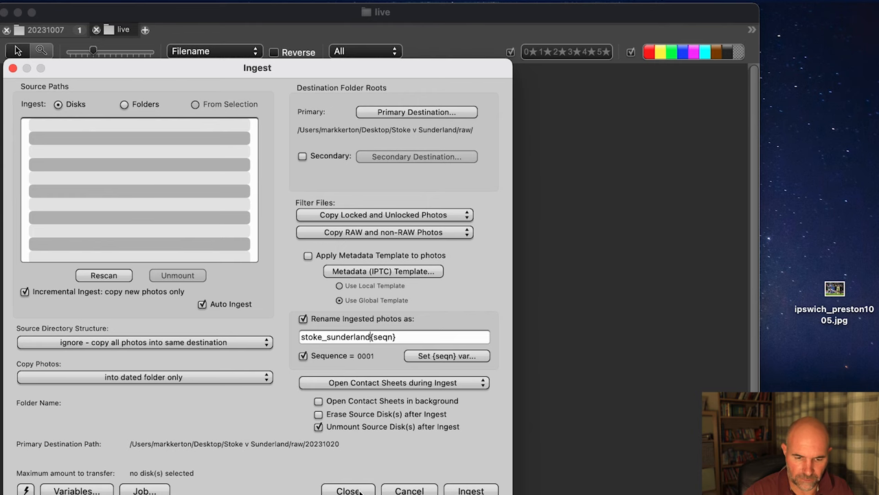
pyautogui.click(349, 490)
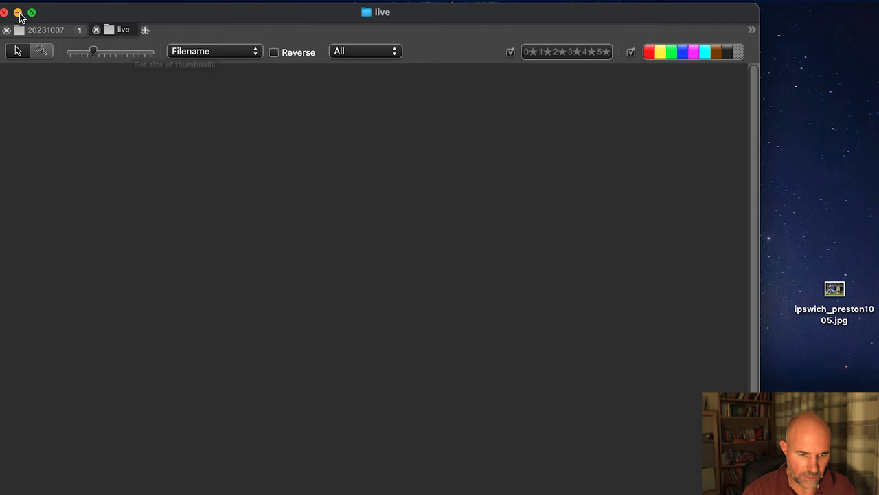
pyautogui.click(22, 13)
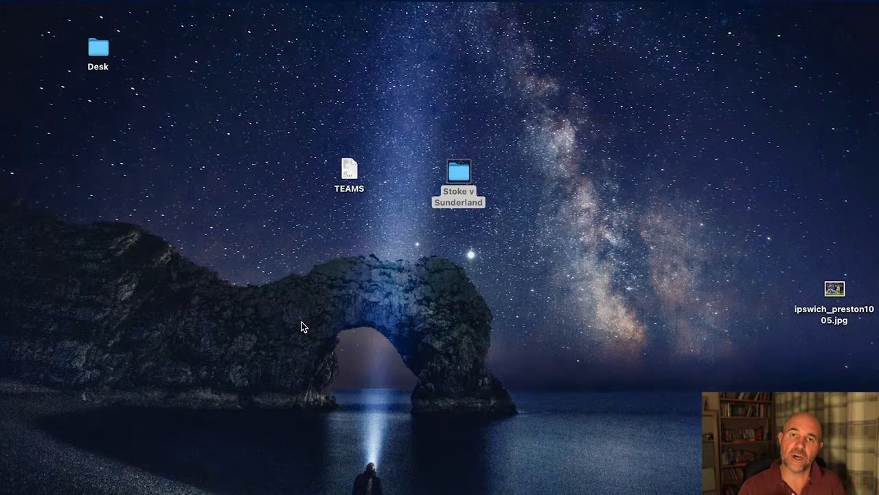